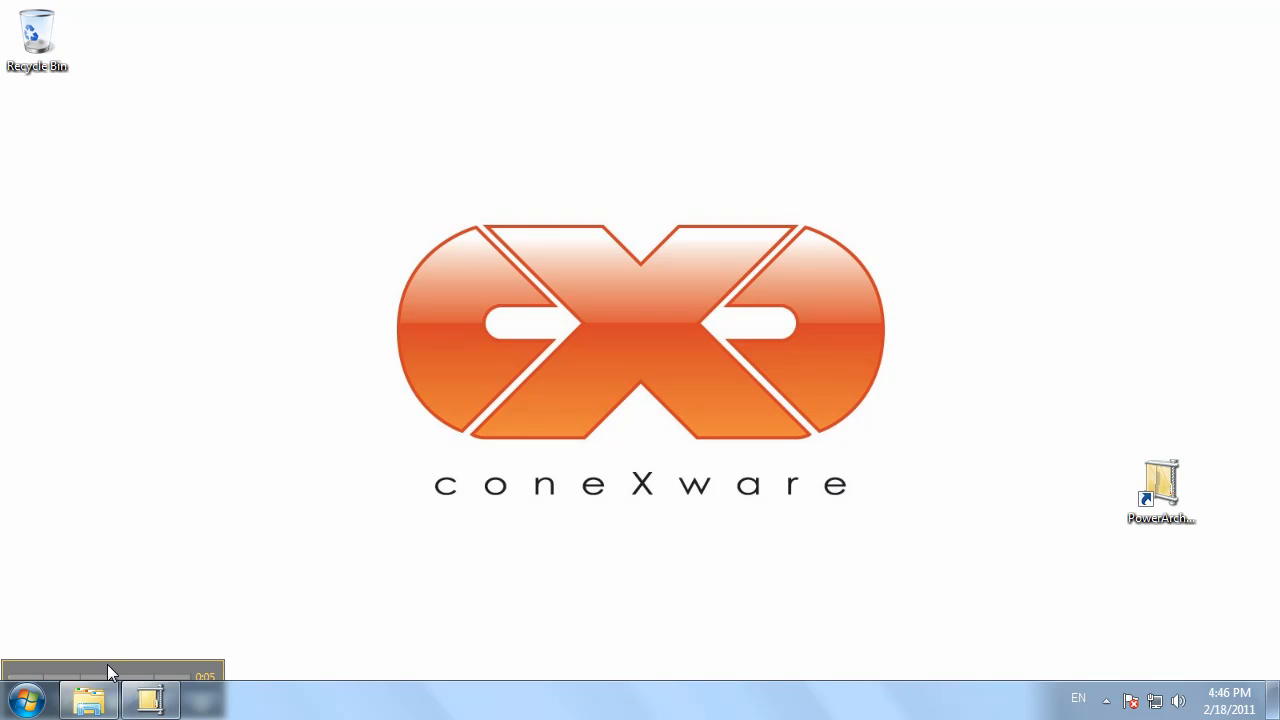
Open Windows Explorer on E:\Program Files (x86), showing the PowerArchiver folder
{"action": "left_click", "coordinate": [88, 699]}
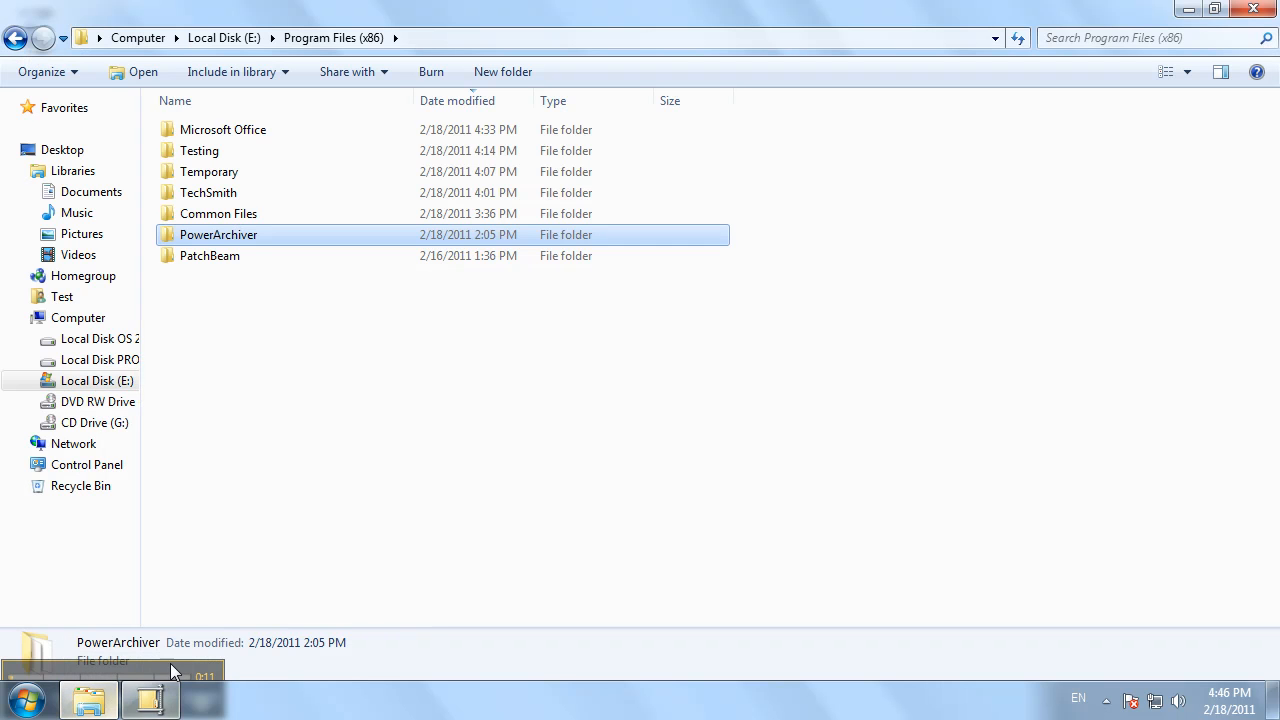
{"action": "mouse_move", "coordinate": [287, 535]}
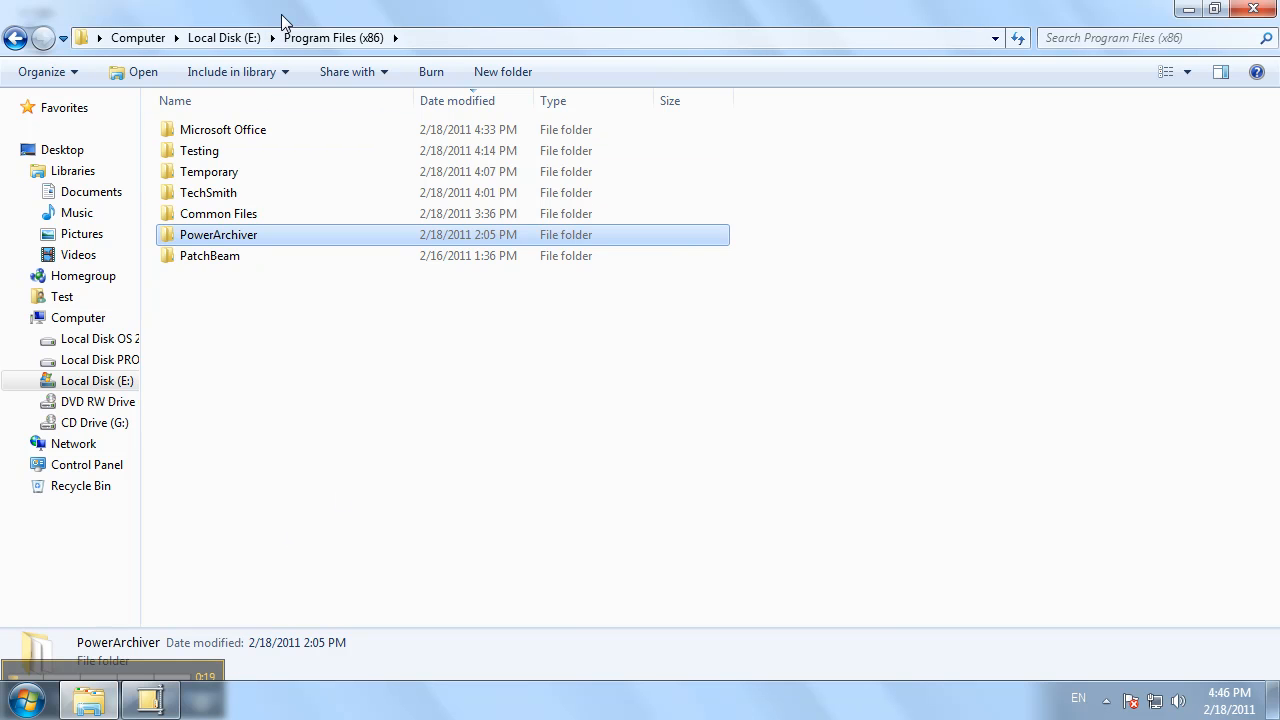
{"action": "mouse_move", "coordinate": [757, 262]}
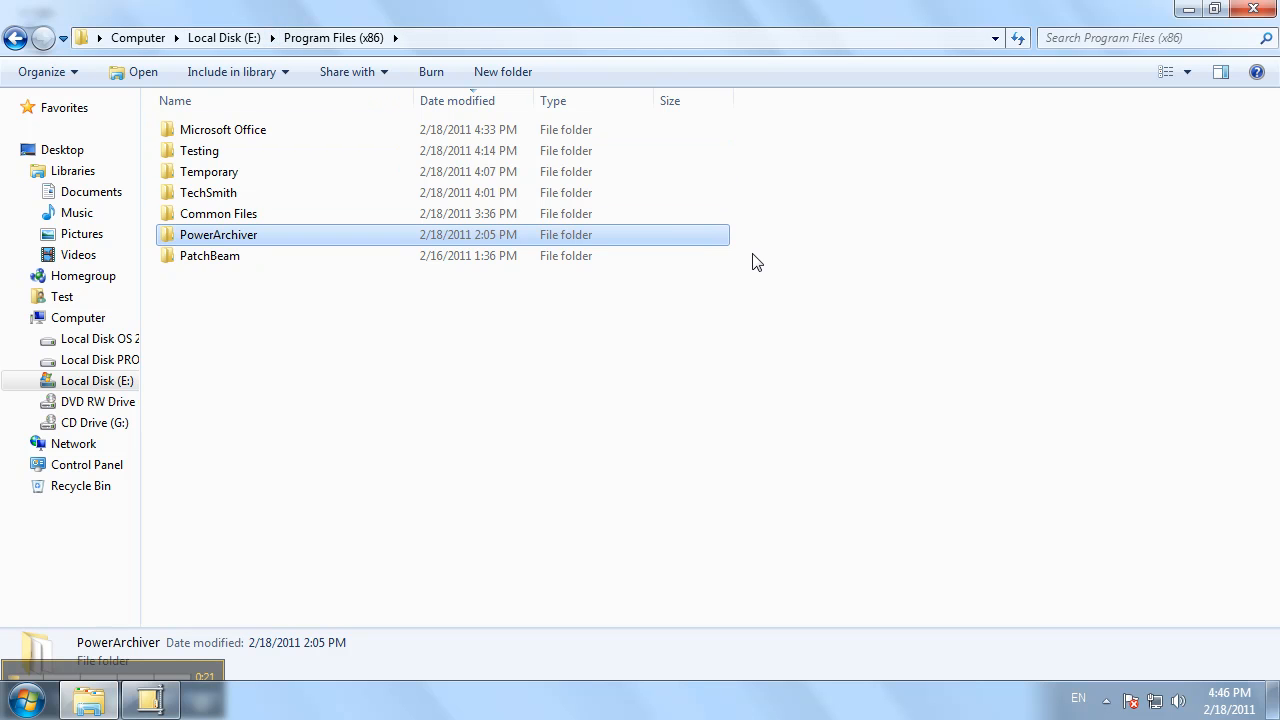
{"action": "mouse_move", "coordinate": [645, 360]}
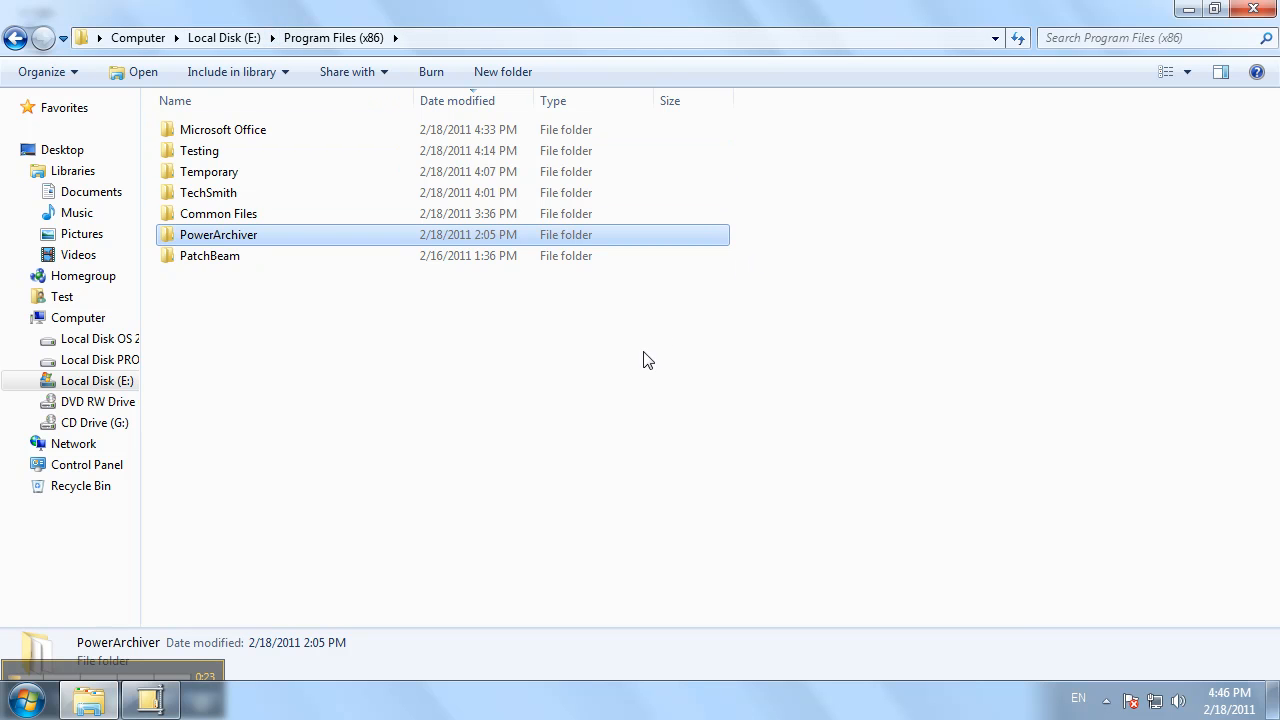
Try compressing the PowerArchiver folder from its context menu, hitting a write-permission error
{"action": "right_click", "coordinate": [218, 234]}
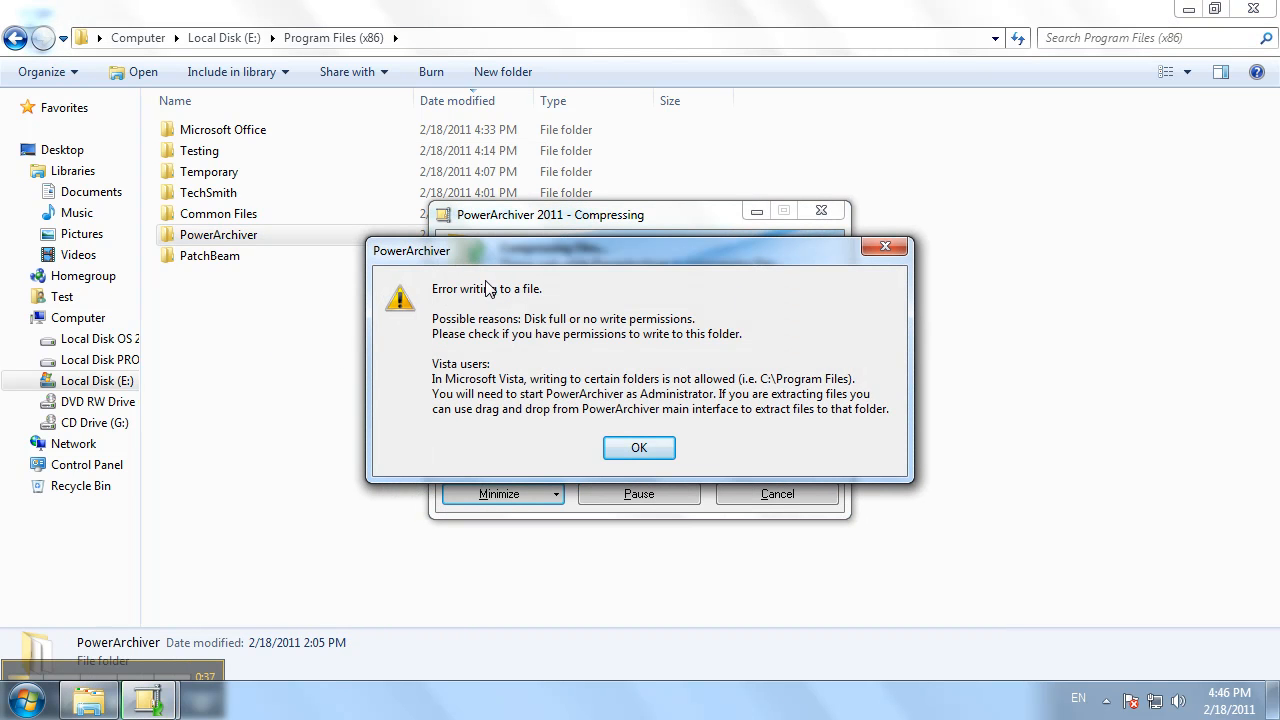
{"action": "mouse_move", "coordinate": [743, 375]}
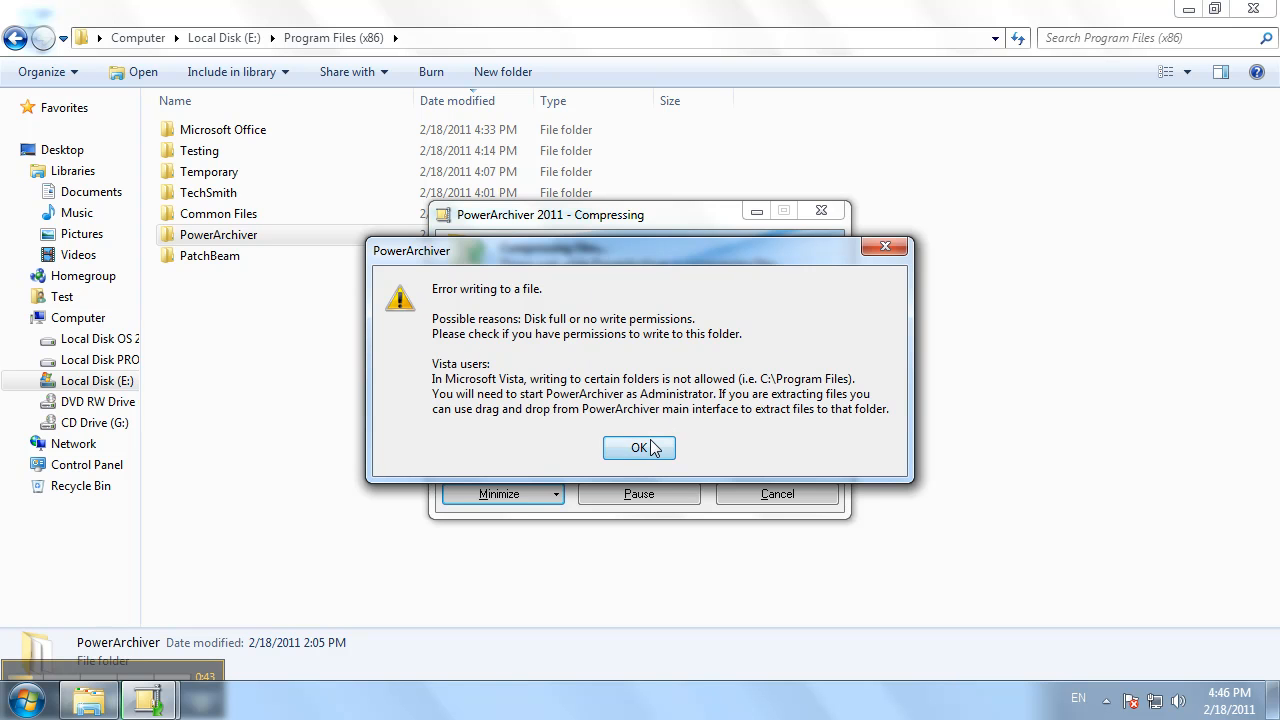
Dismiss the error and turn on Enable UAC elevation support in Configuration > Miscellaneous
{"action": "left_click", "coordinate": [639, 448]}
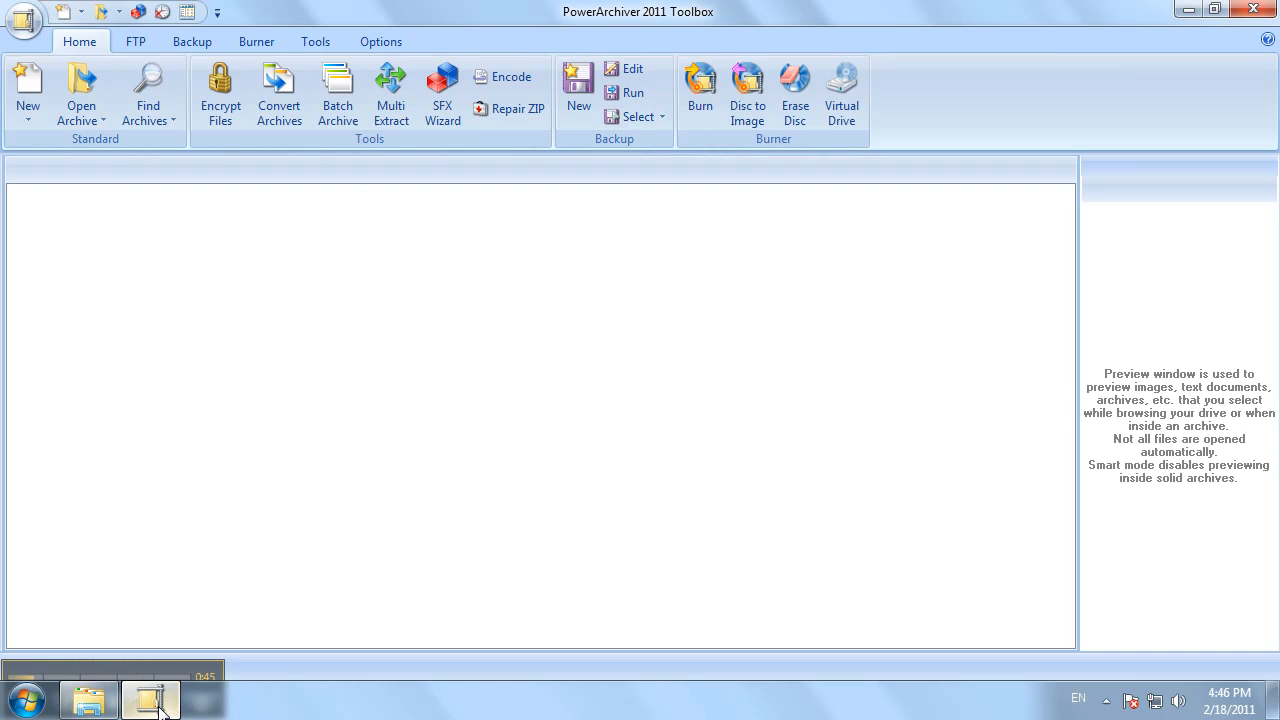
{"action": "left_click", "coordinate": [380, 41]}
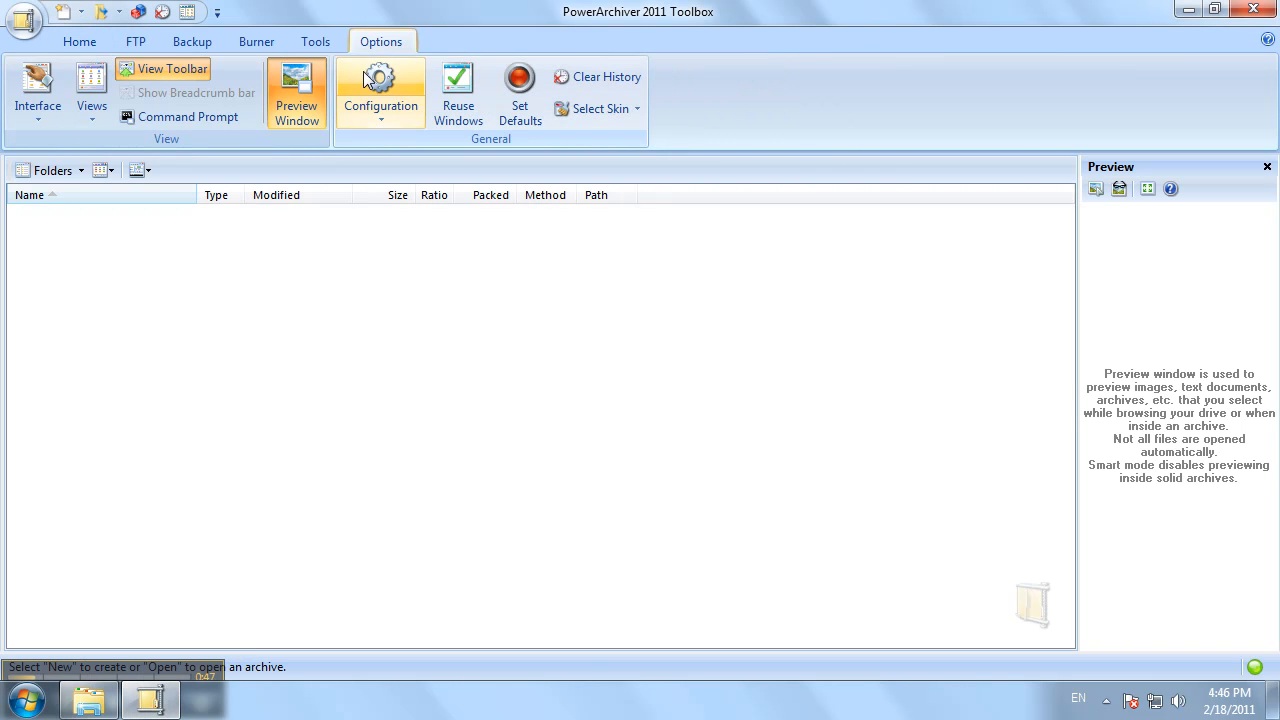
{"action": "left_click", "coordinate": [380, 90]}
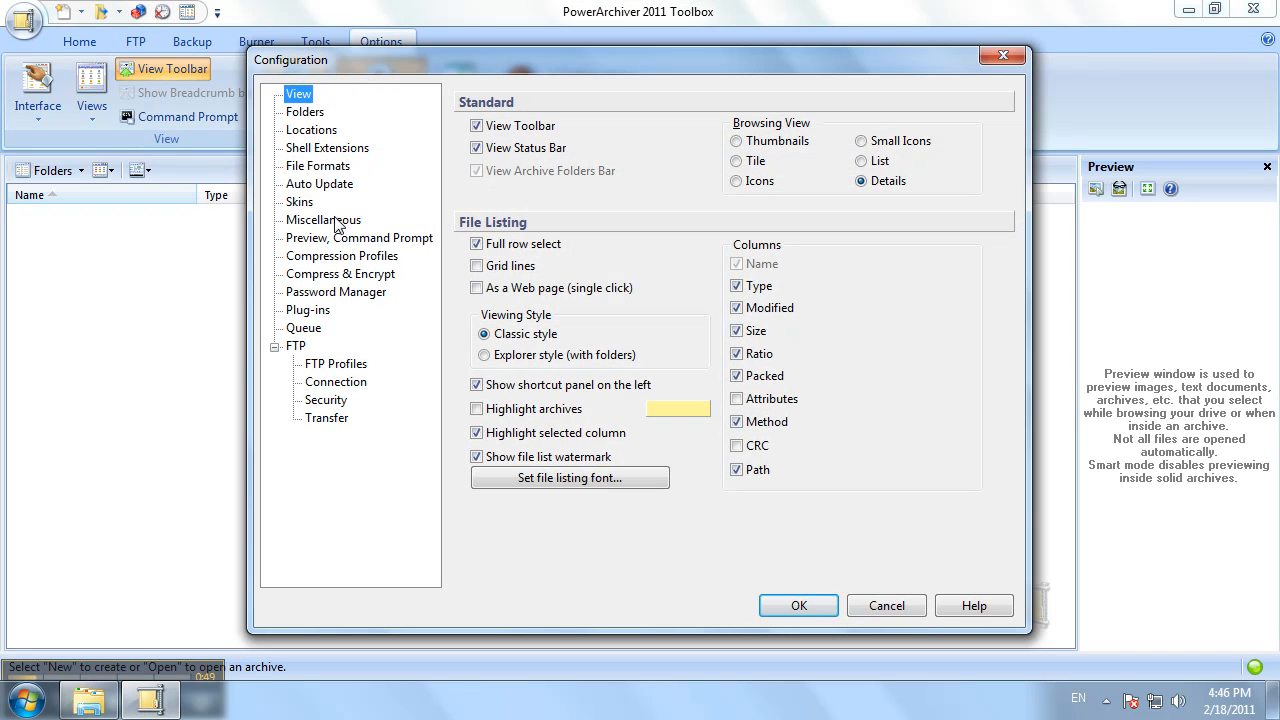
{"action": "left_click", "coordinate": [323, 219]}
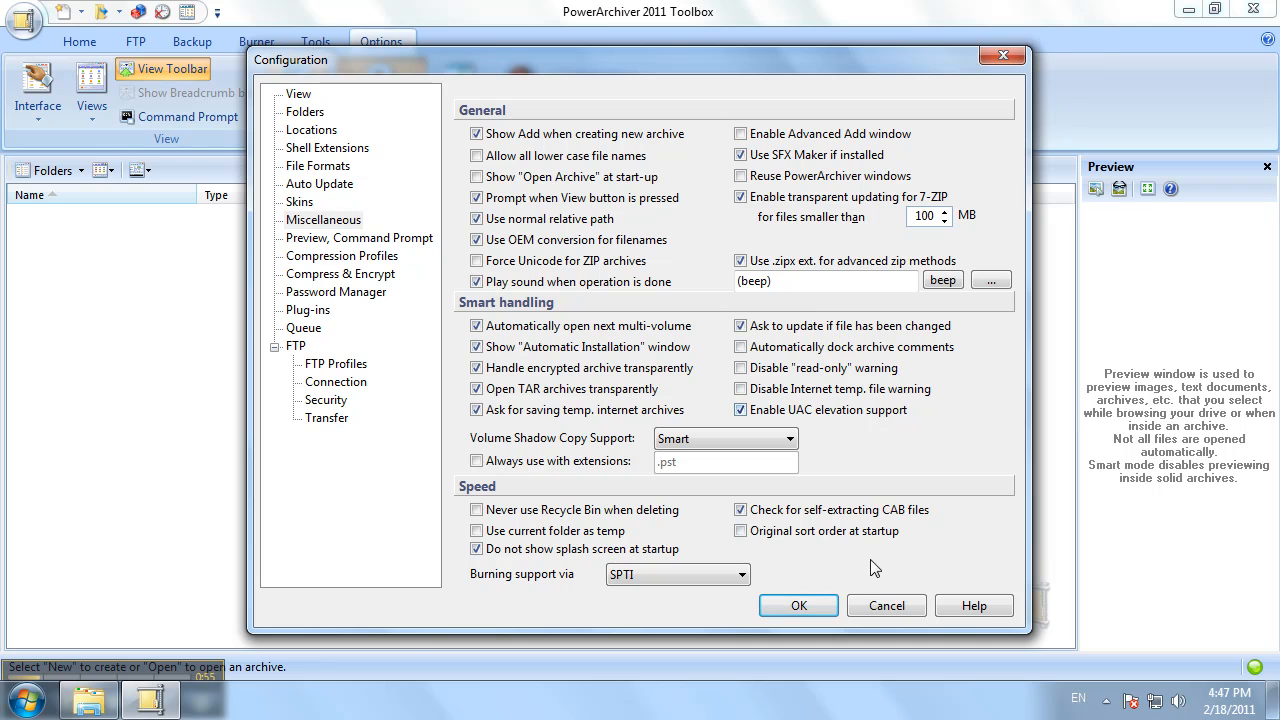
{"action": "left_click", "coordinate": [798, 605]}
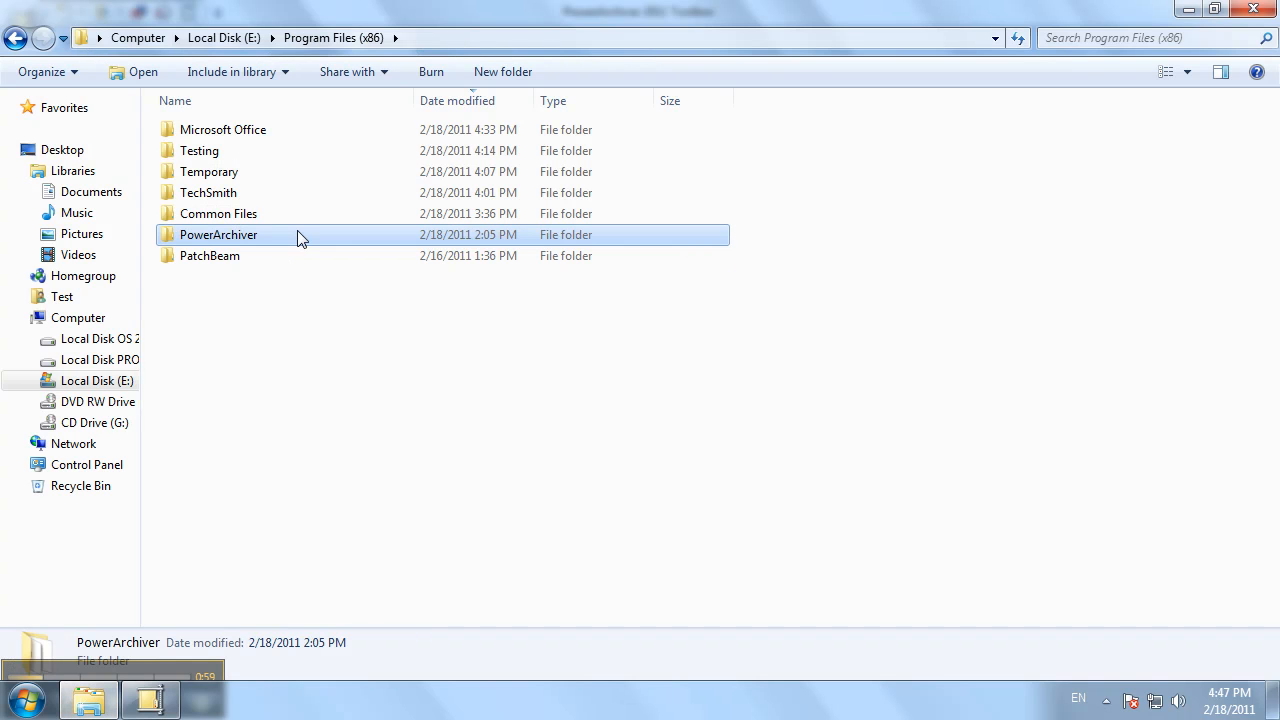
Compress the PowerArchiver folder to PowerArchiver.zip via the context menu
{"action": "right_click", "coordinate": [218, 234]}
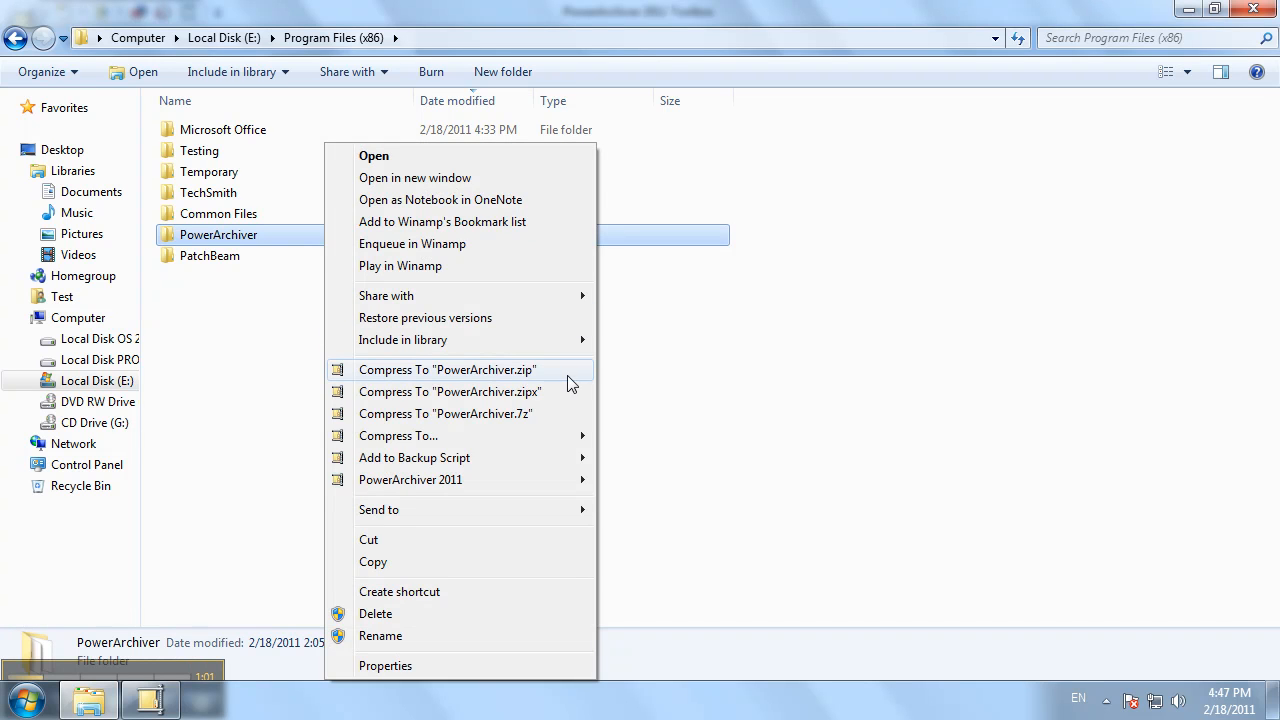
{"action": "left_click", "coordinate": [446, 369]}
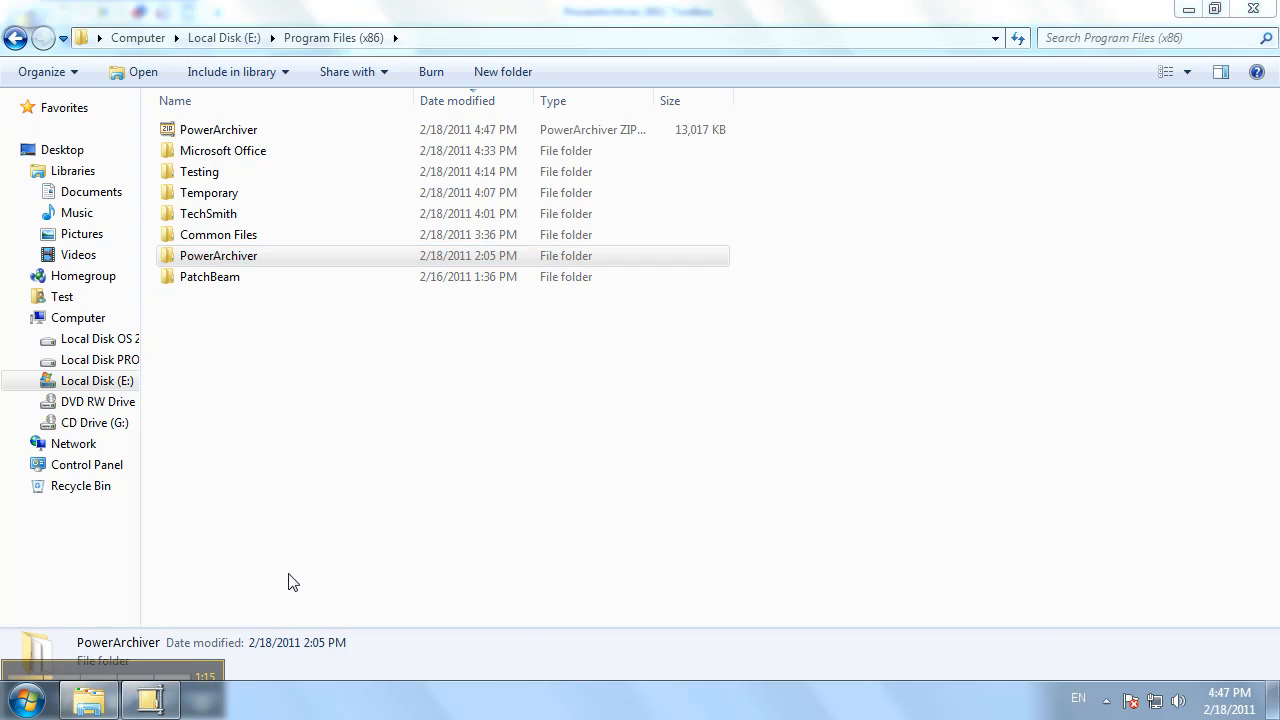
Drag PowerArchiver.zip onto the Testing folder and approve the administrator prompt
{"action": "left_click", "coordinate": [218, 129]}
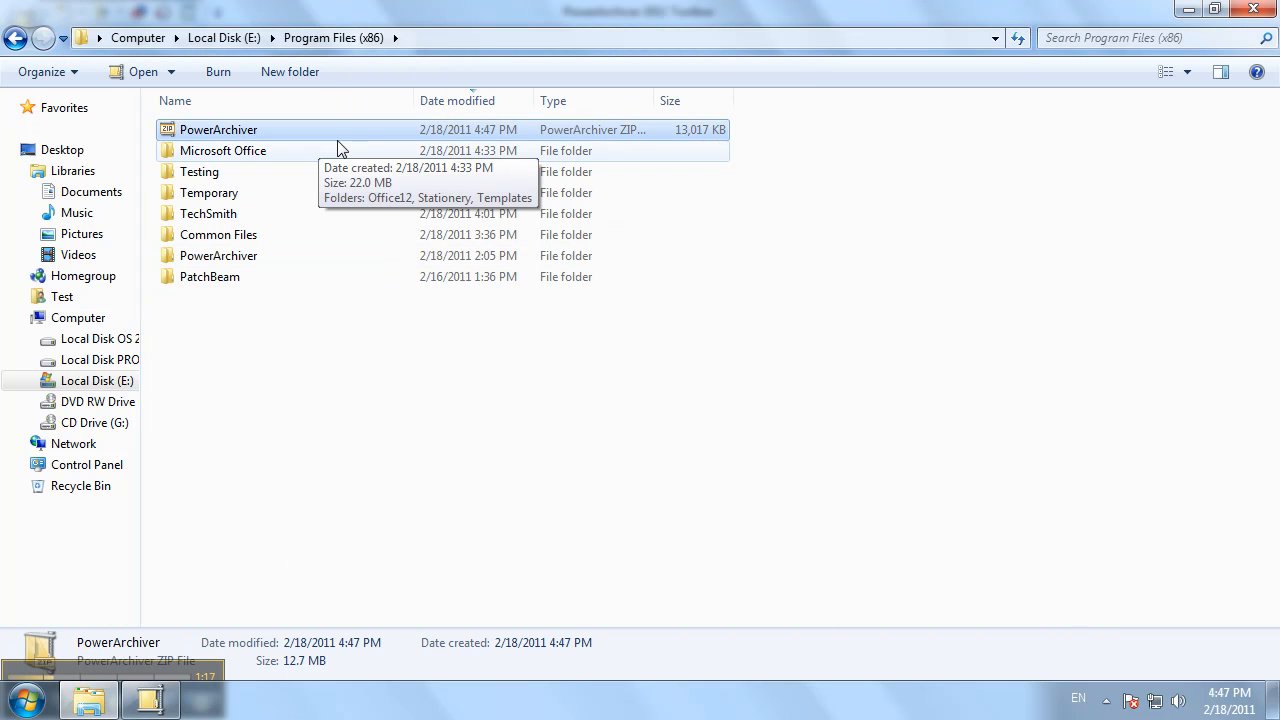
{"action": "mouse_move", "coordinate": [335, 135]}
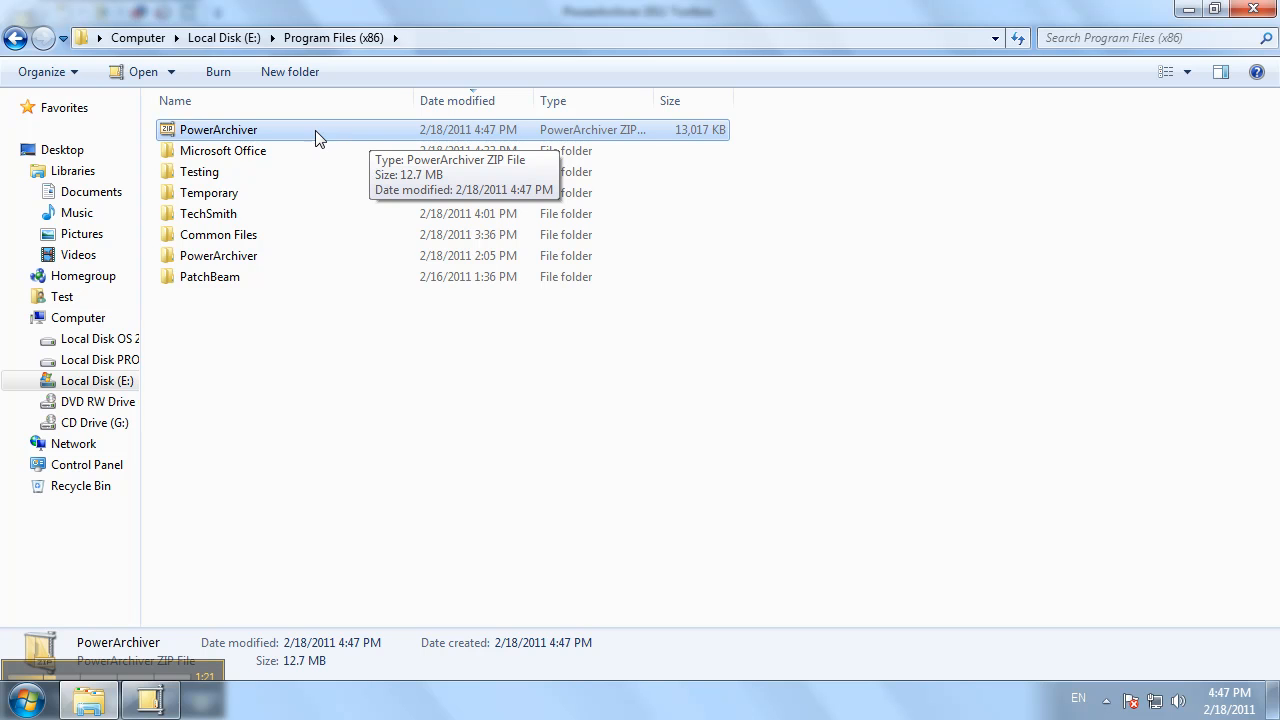
{"action": "left_click_drag", "start_coordinate": [217, 129], "coordinate": [233, 171]}
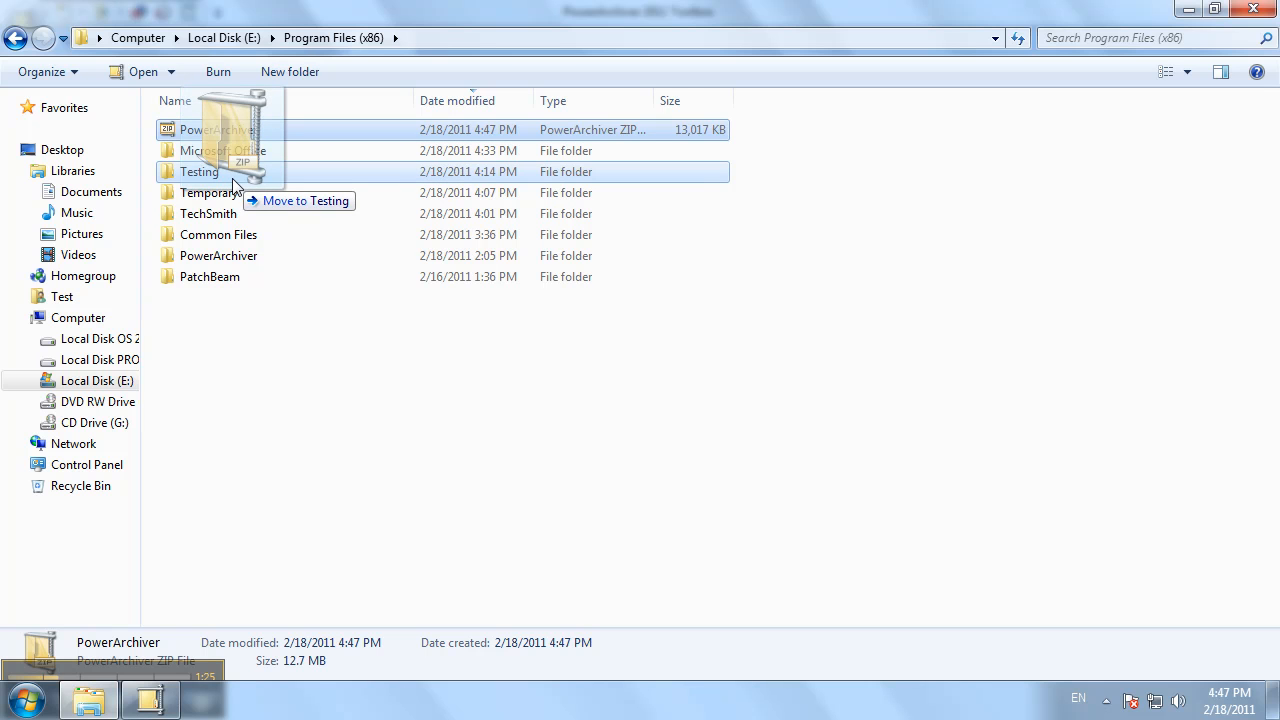
{"action": "left_click_drag", "start_coordinate": [210, 129], "coordinate": [199, 171]}
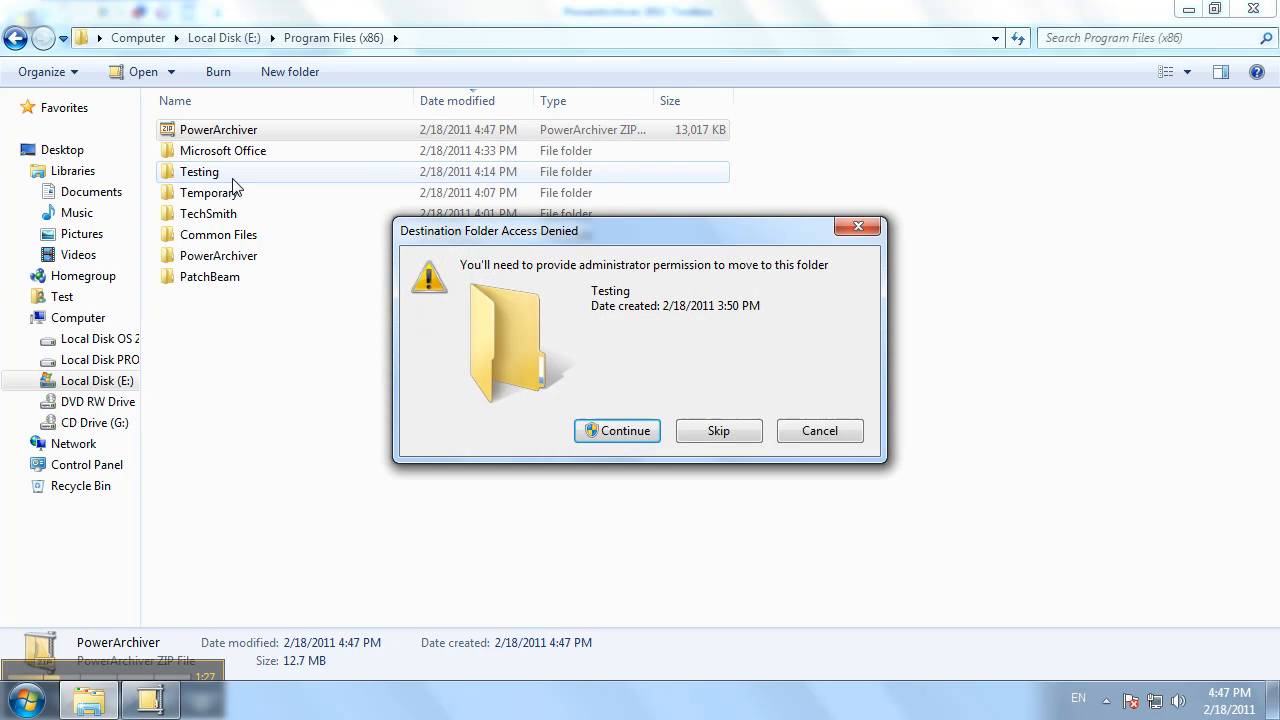
{"action": "left_click", "coordinate": [617, 430]}
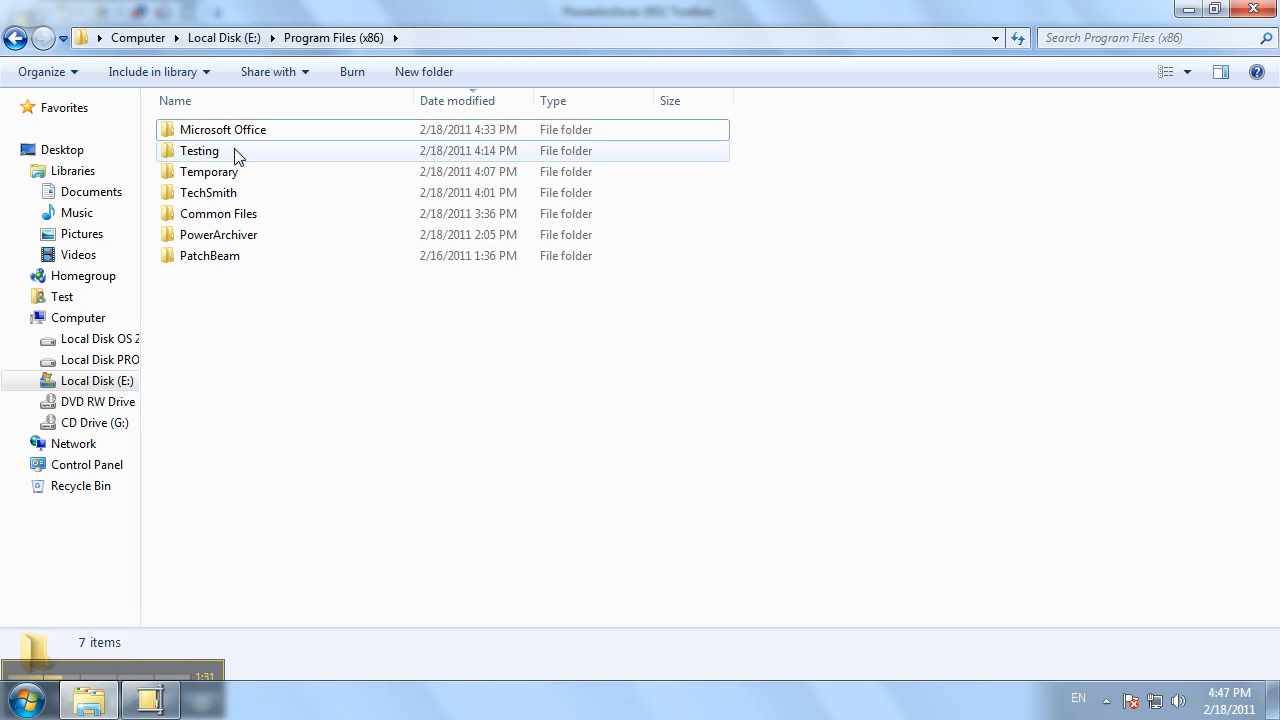
Inside Testing, extract PowerArchiver.zip here and open the resulting PowerArchiver folder
{"action": "double_click", "coordinate": [199, 150]}
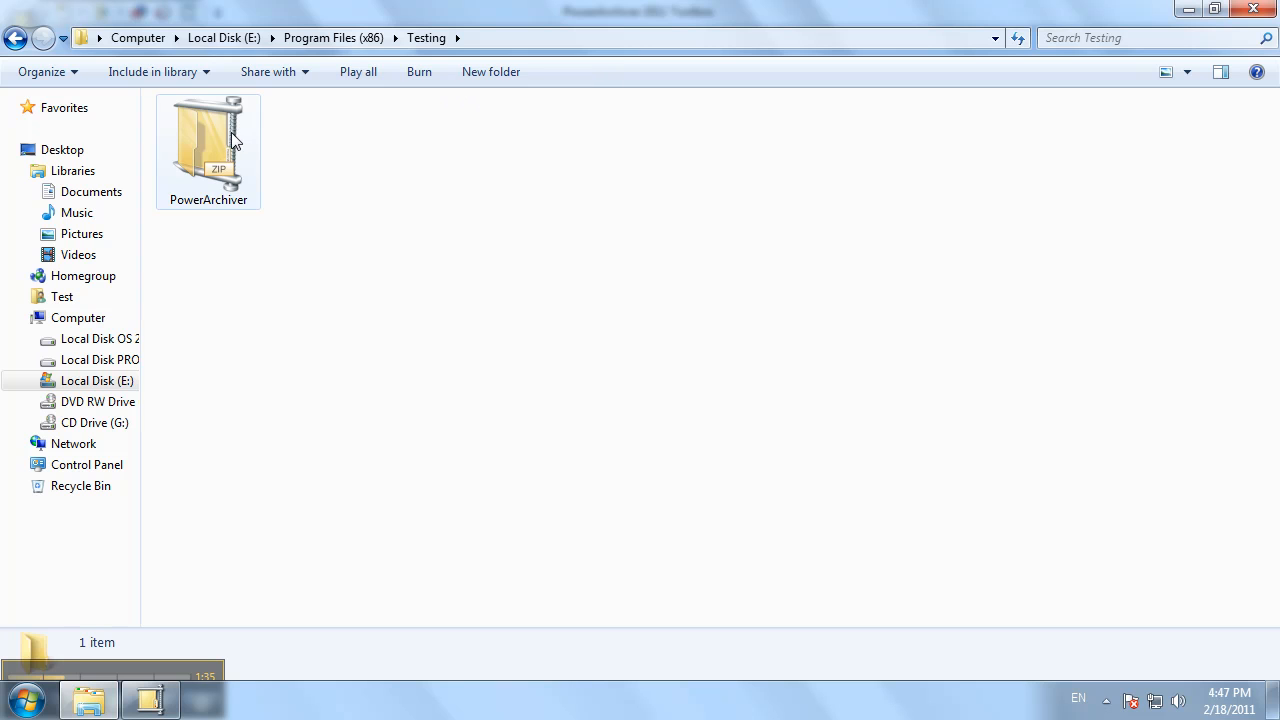
{"action": "right_click", "coordinate": [208, 150]}
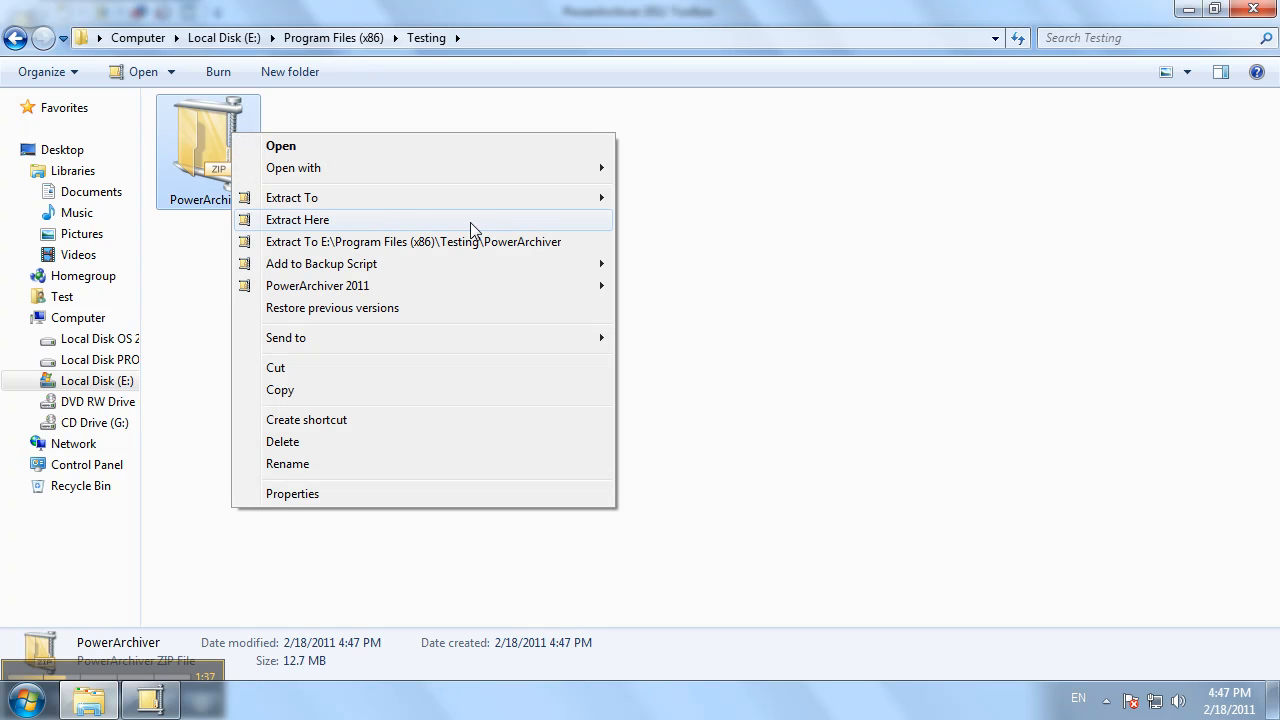
{"action": "left_click", "coordinate": [297, 219]}
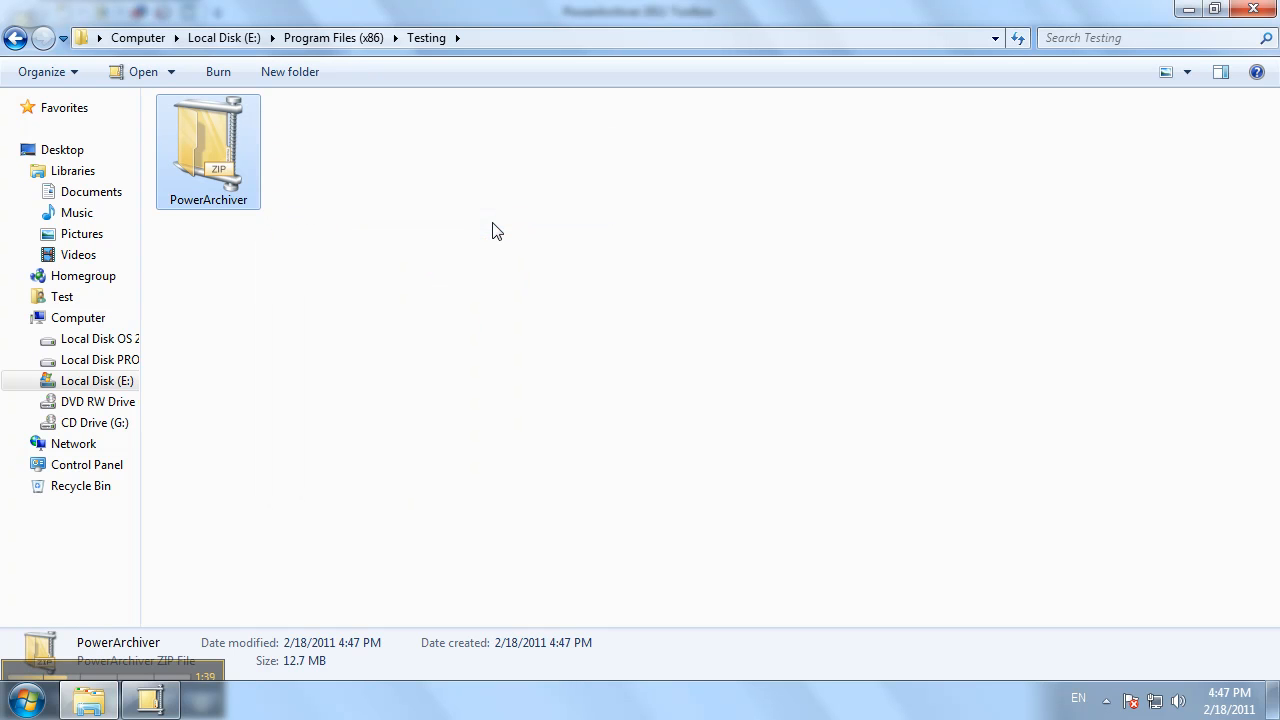
{"action": "double_click", "coordinate": [208, 145]}
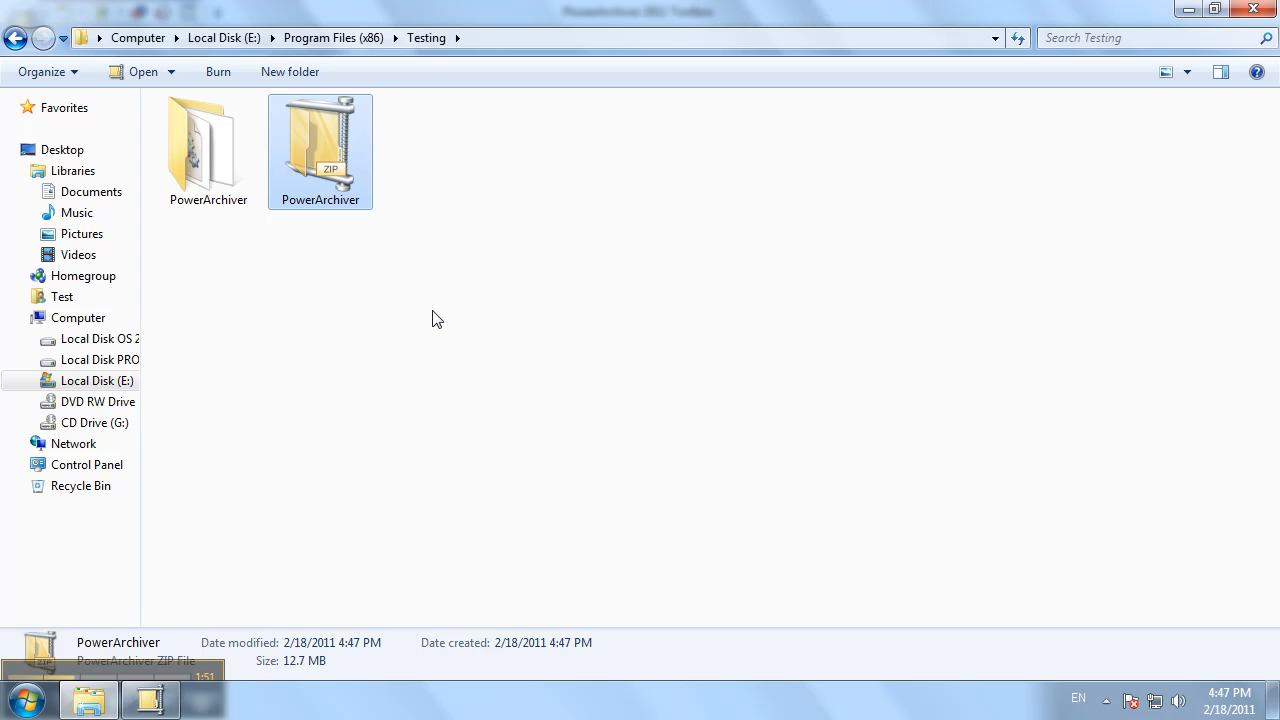
{"action": "mouse_move", "coordinate": [511, 193]}
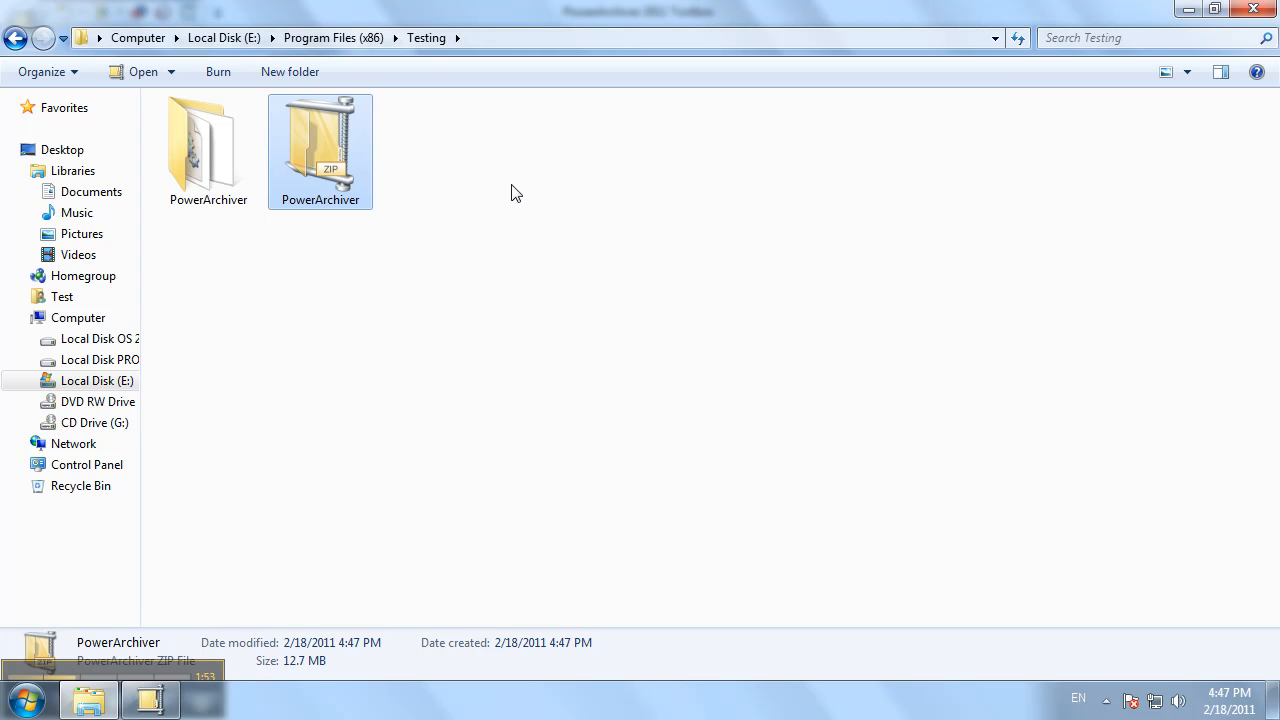
{"action": "mouse_move", "coordinate": [520, 209]}
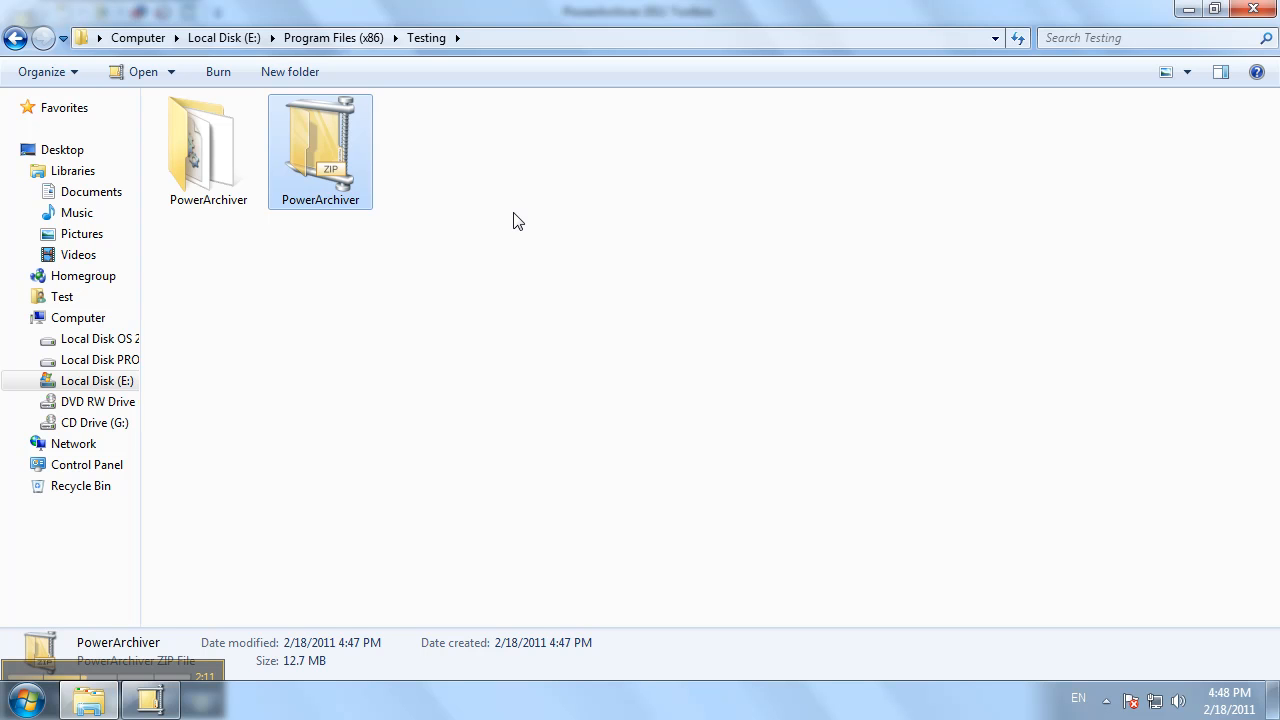
{"action": "mouse_move", "coordinate": [218, 680]}
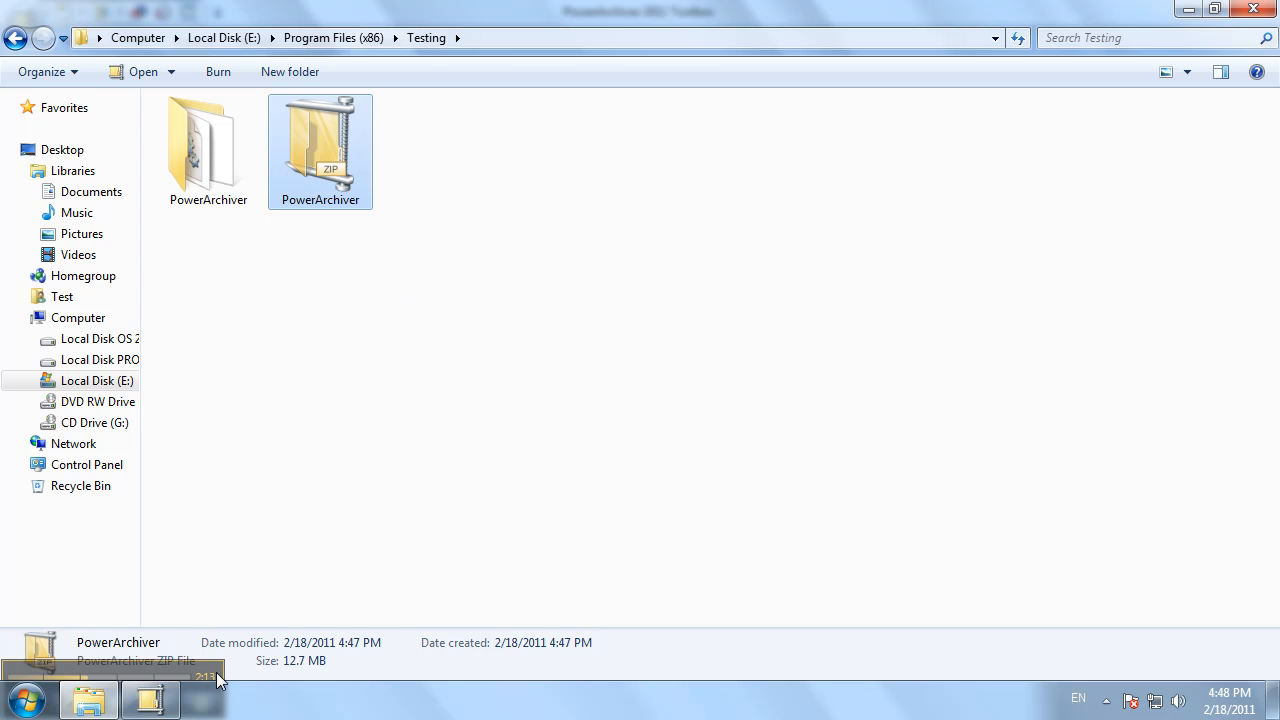